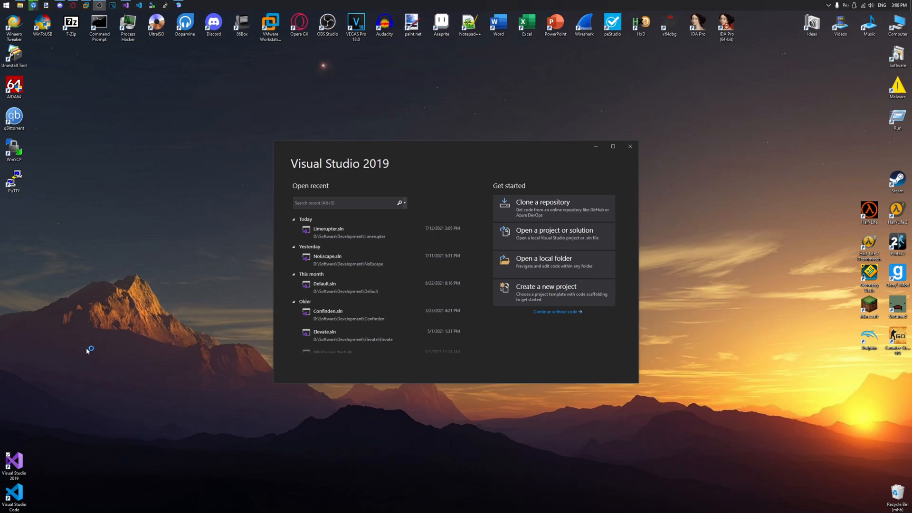
pyautogui.moveTo(278, 260)
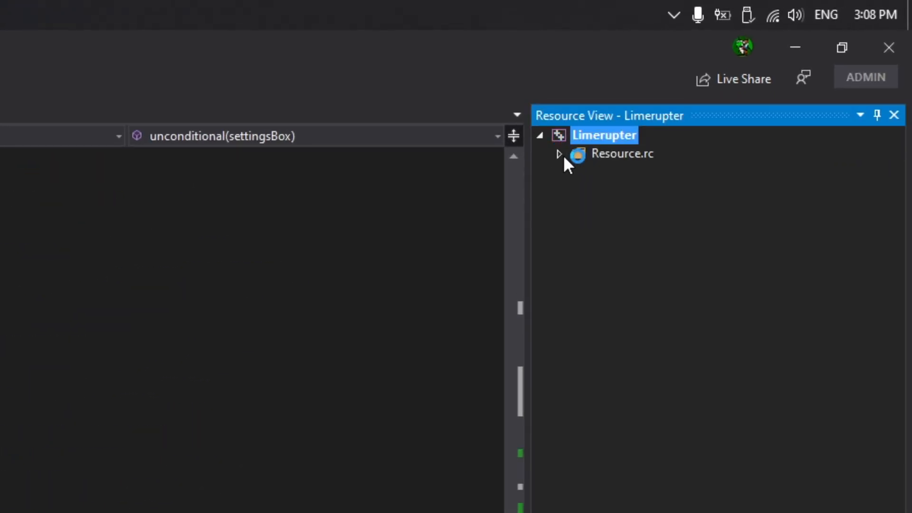
# - Expand Resource.rc and select IDB_BITMAP2 under Bitmap to show its properties (Resources\Jog.bmp)
pyautogui.click(558, 154)
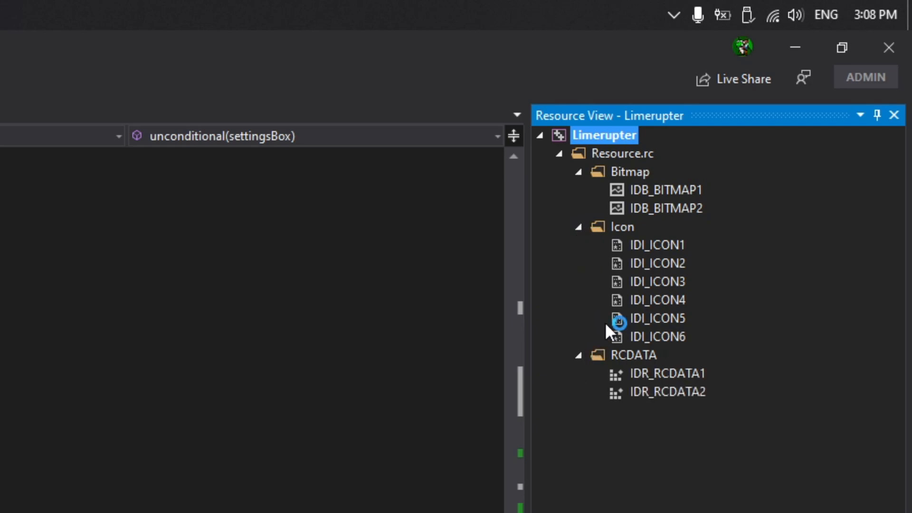
pyautogui.click(666, 208)
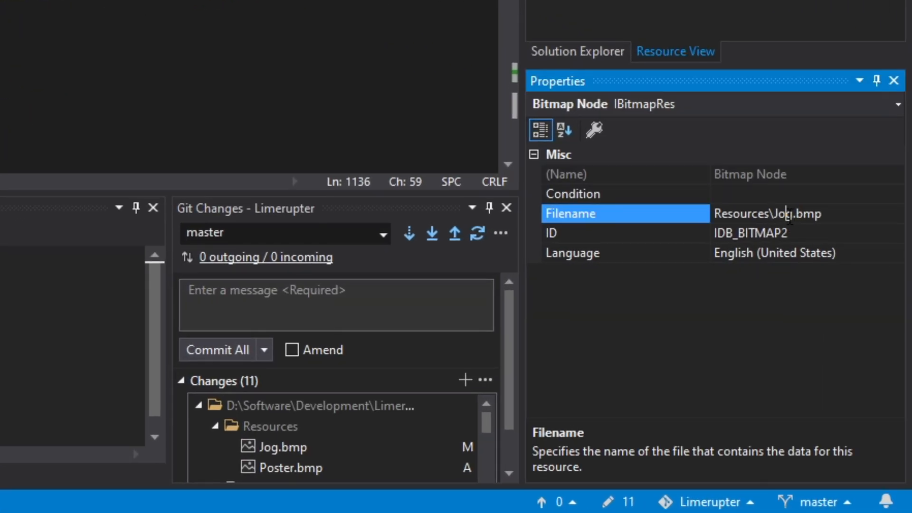
# - Replace 'Jog' in IDB_BITMAP2's Filename value so it reads Resources\P.bmp instead of Jog.bmp
pyautogui.doubleClick(785, 213)
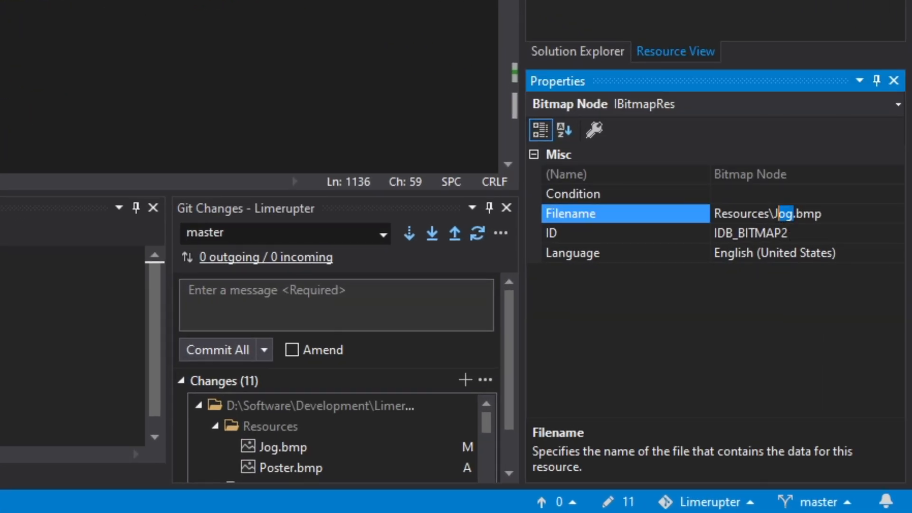
pyautogui.press('Delete')
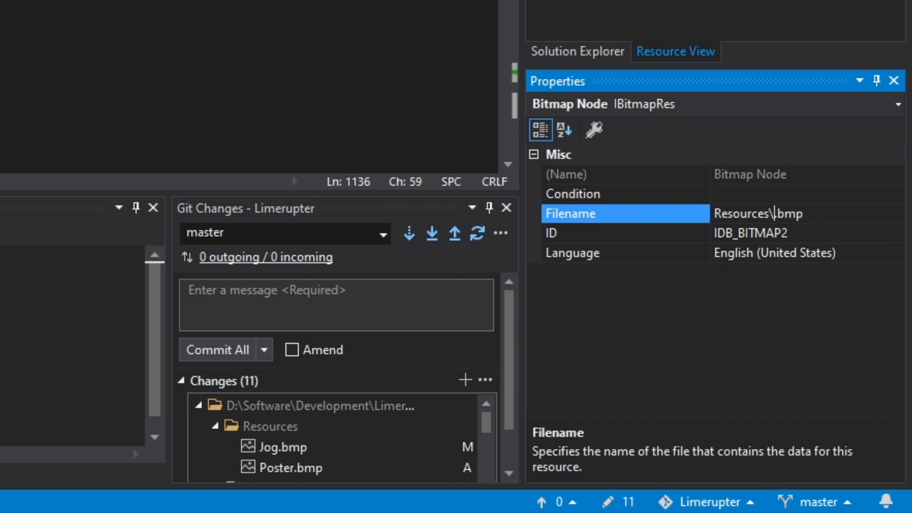
pyautogui.write('P')
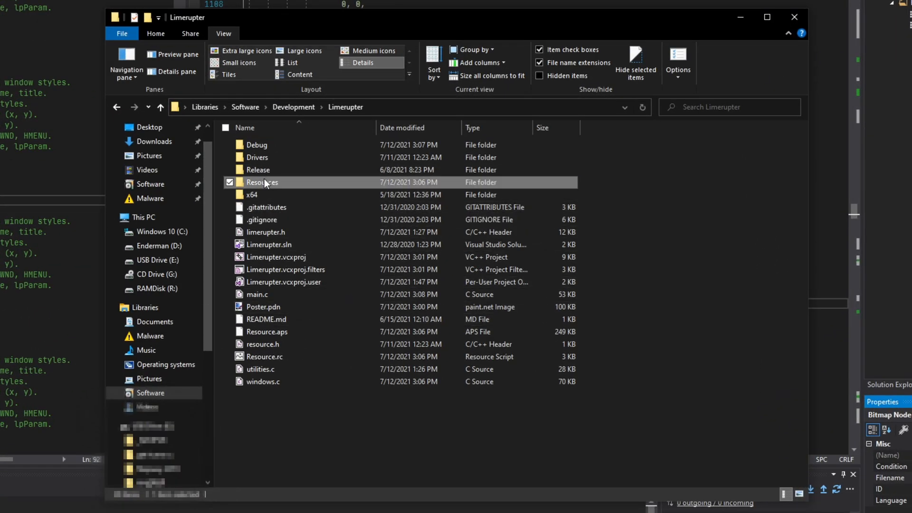
# - Look inside the Limerupter project's Resources folder in File Explorer
pyautogui.doubleClick(262, 182)
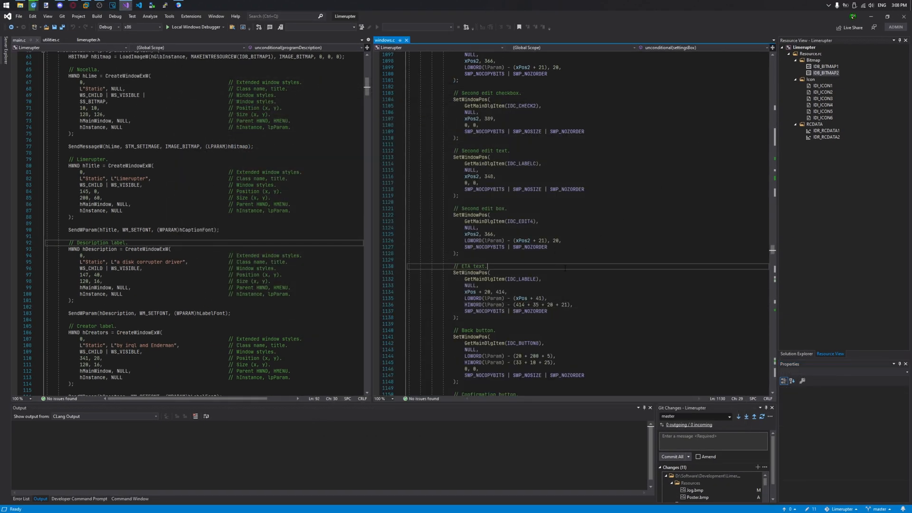
# - Start a Debug Win32 build of the Limerupter solution
pyautogui.click(823, 73)
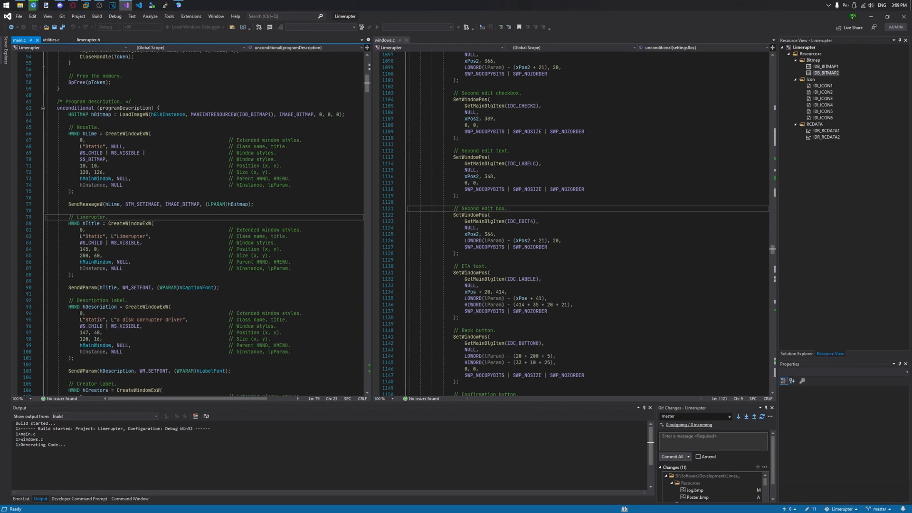
pyautogui.moveTo(408, 13)
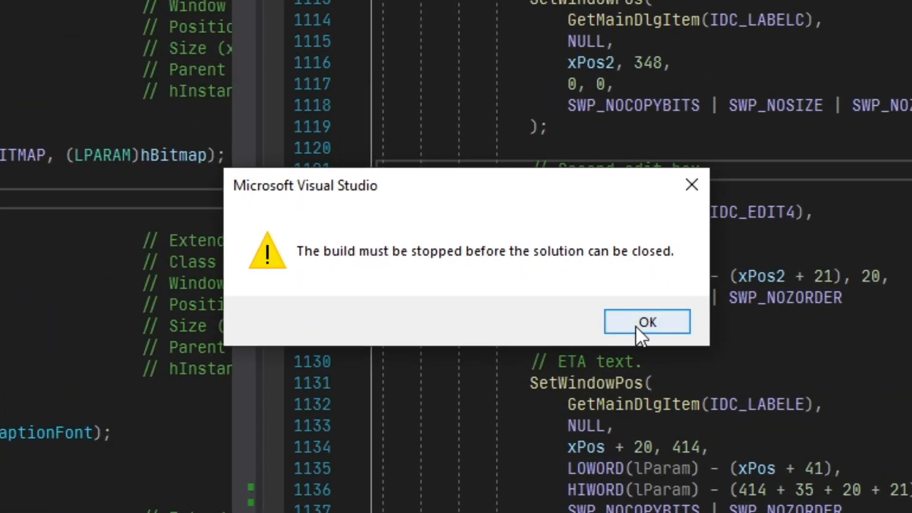
# - Acknowledge the repeated 'build must be stopped before closing' warnings with OK
pyautogui.click(646, 321)
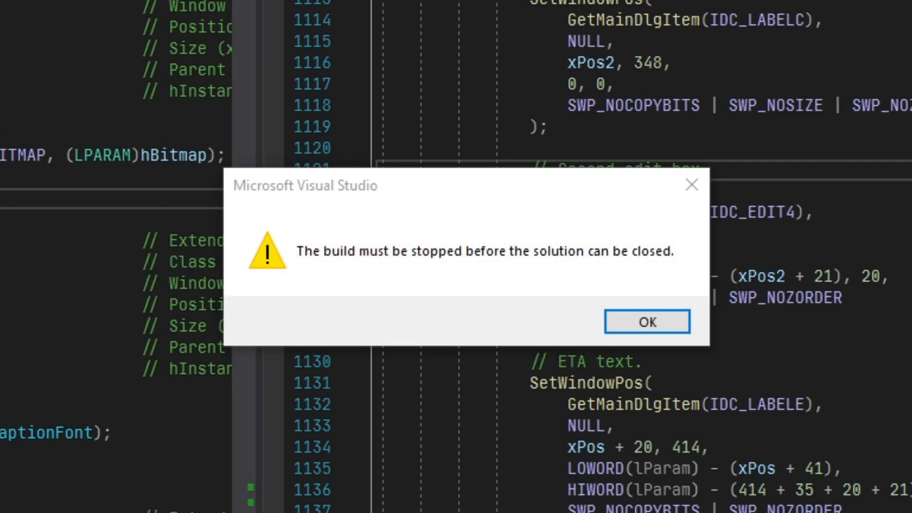
pyautogui.click(646, 321)
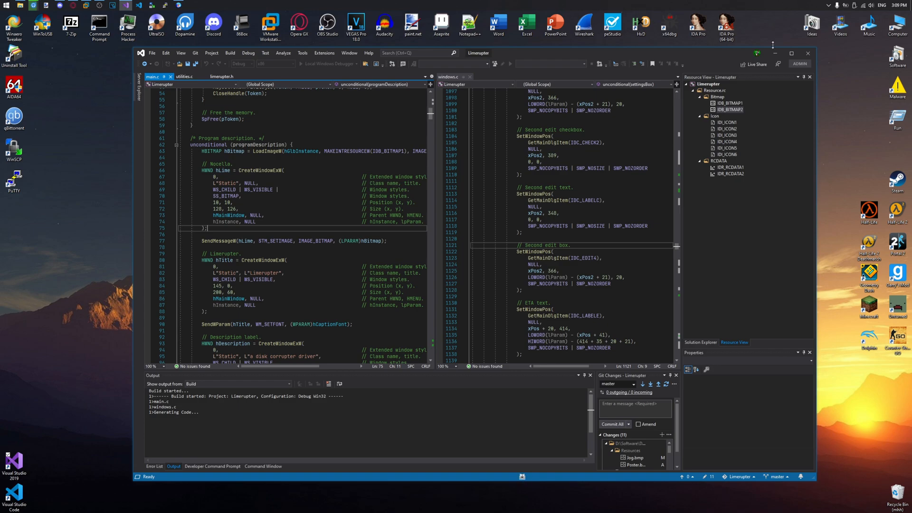
# - Bring up Task Manager and end the unresponsive Visual Studio task
pyautogui.press('ctrl+s')
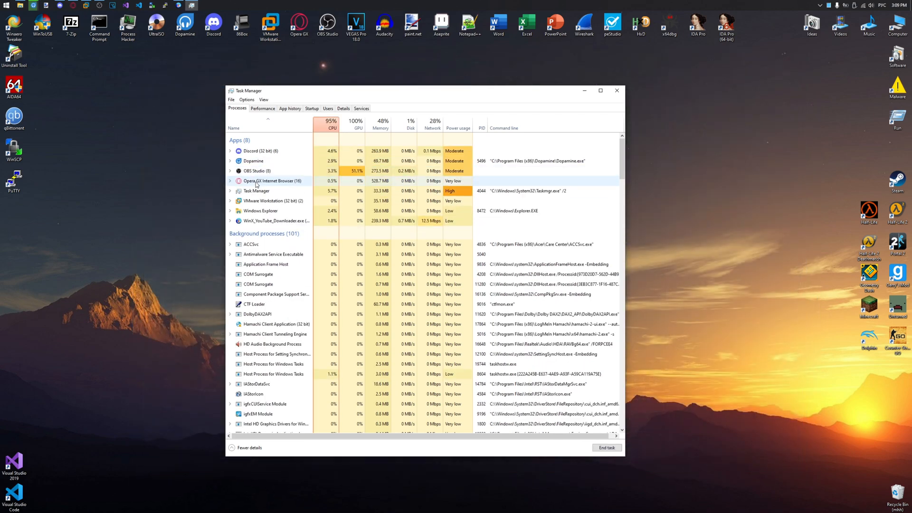
pyautogui.click(616, 91)
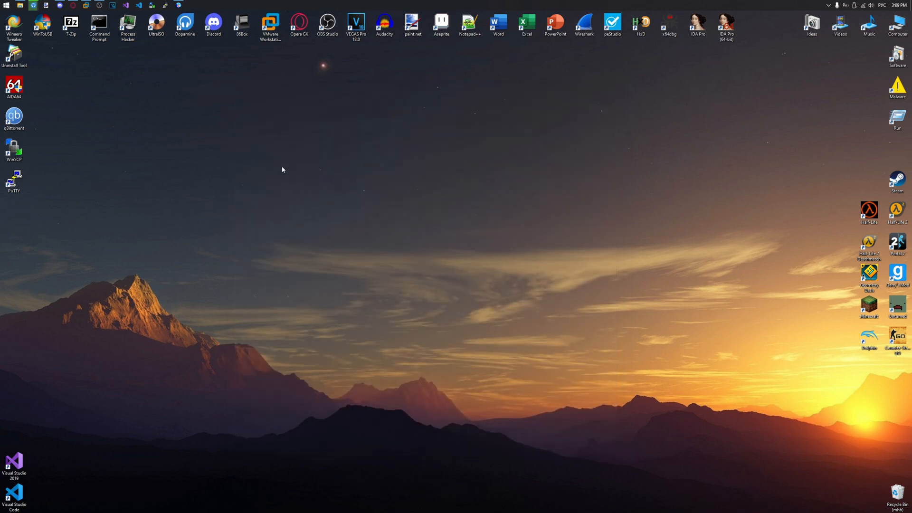
pyautogui.moveTo(160, 410)
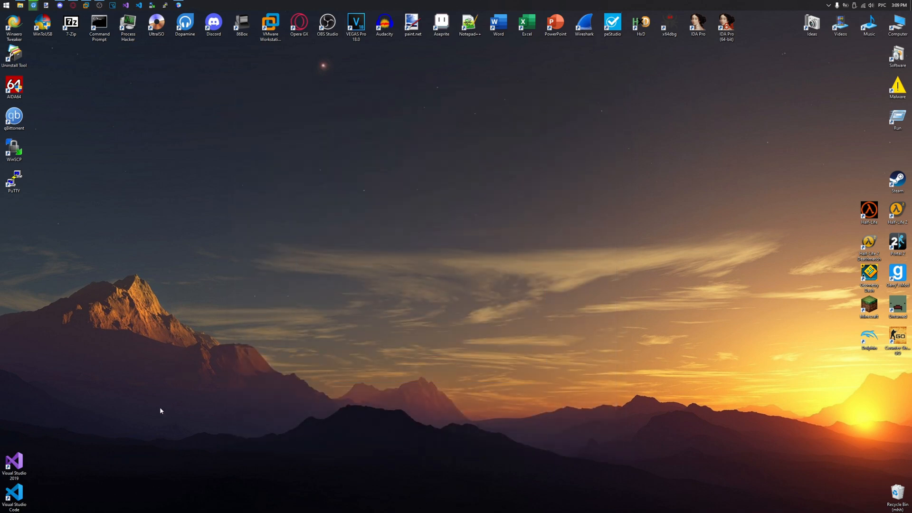